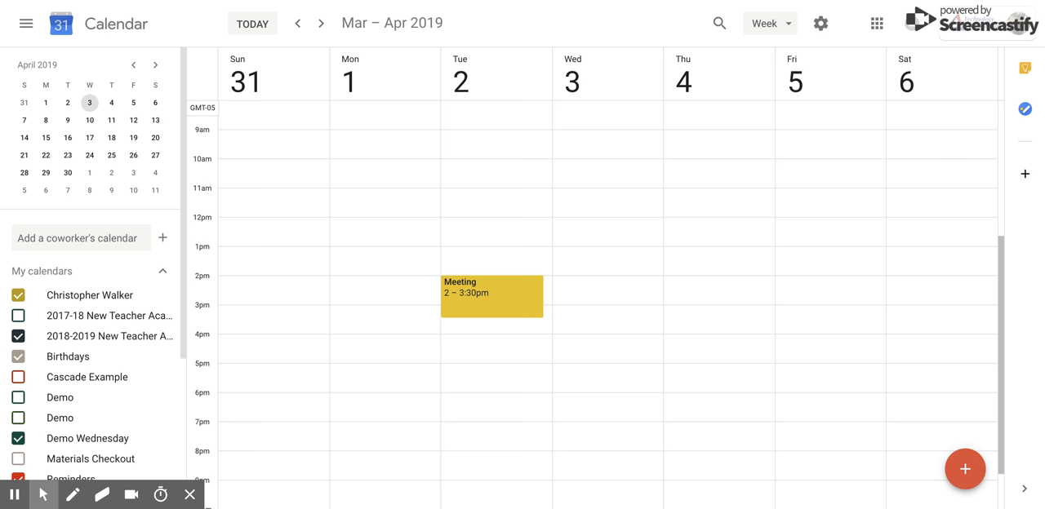
- Show the details card of the Apr 2 Meeting event (2–3:30pm, two guests)
click(491, 295)
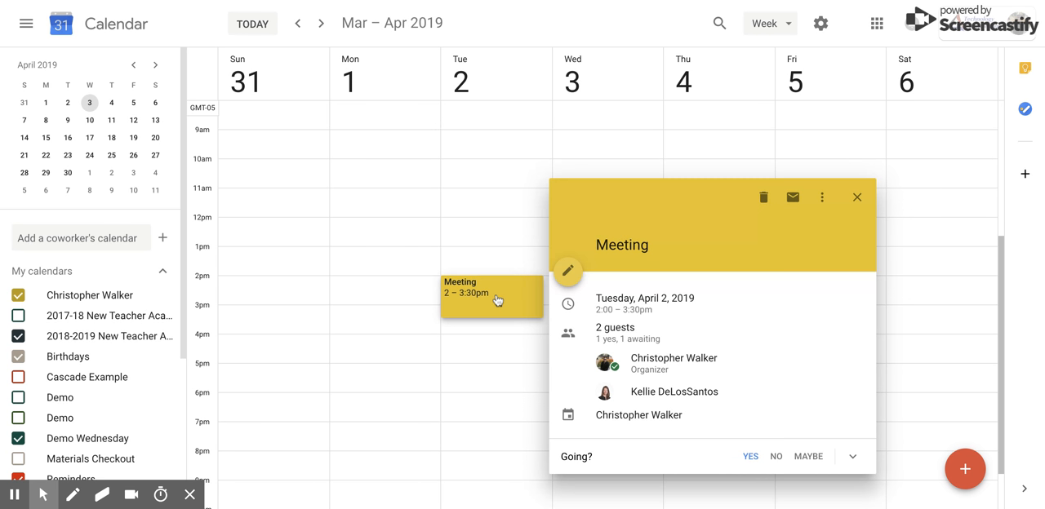
- Switch the Meeting event into its full editing page
click(568, 271)
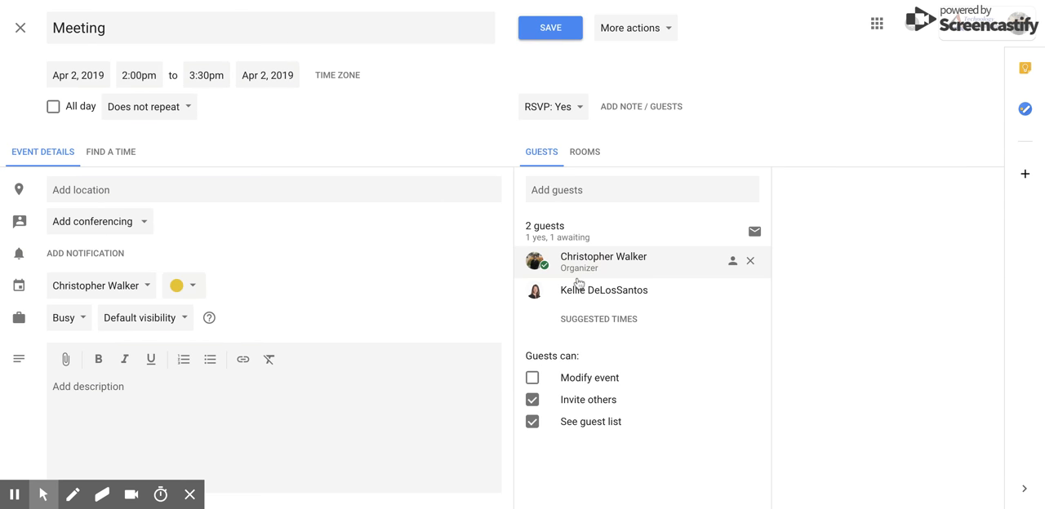
mouse_move(375, 255)
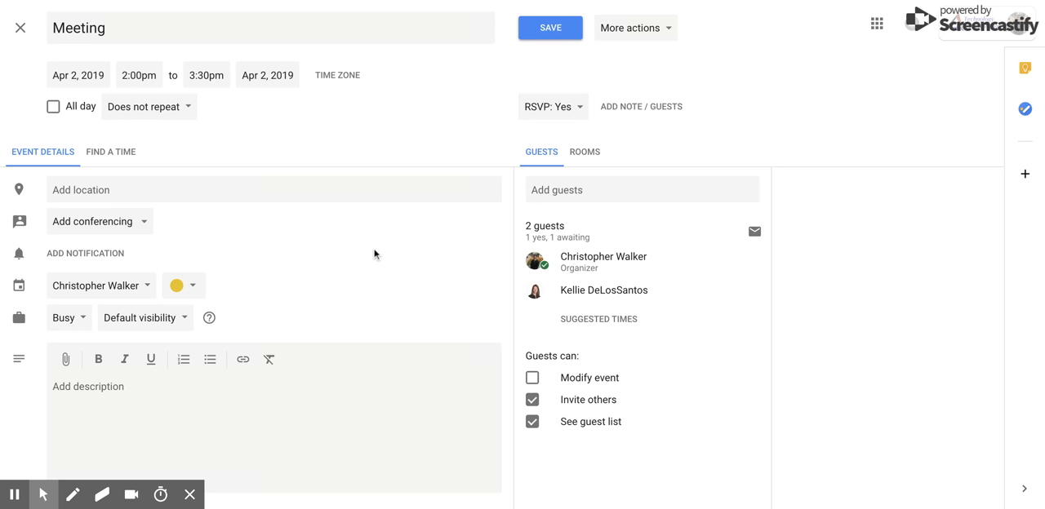
mouse_move(23, 271)
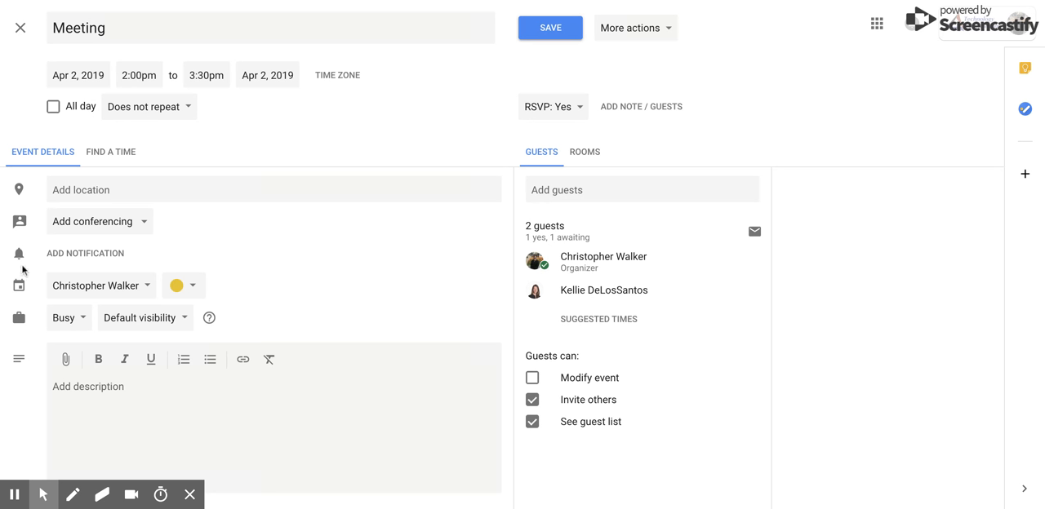
mouse_move(42, 264)
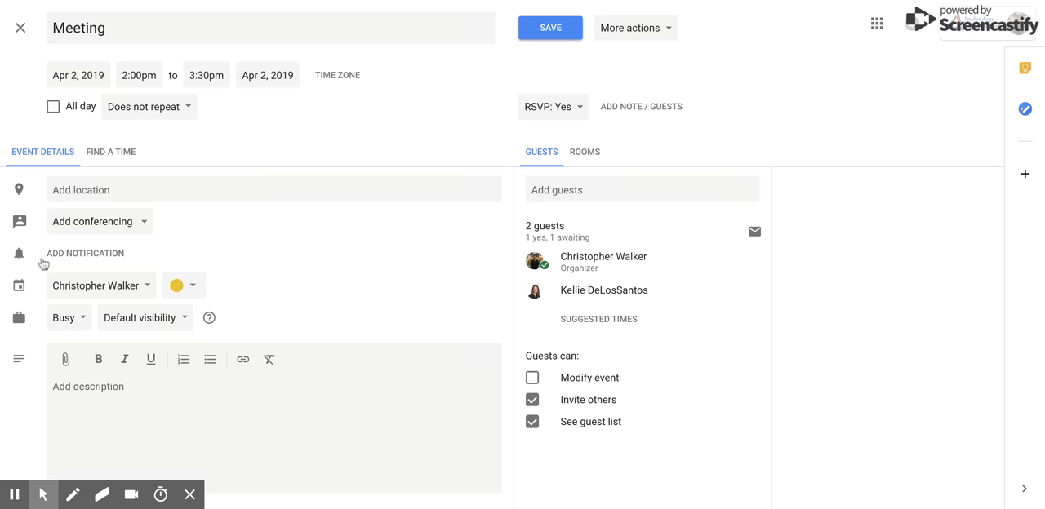
mouse_move(56, 265)
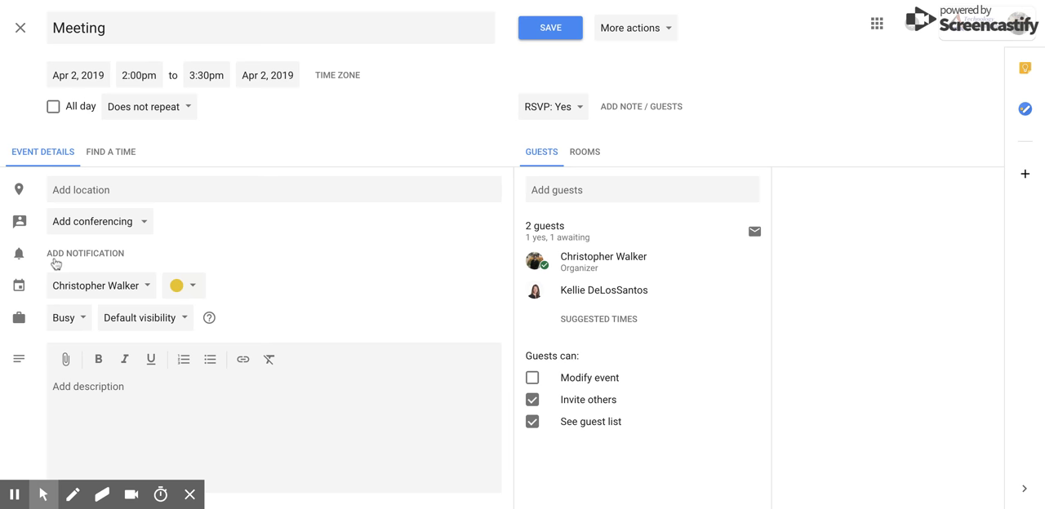
- Add a notification alert of type Notification, defaulting to 10 minutes before
click(85, 252)
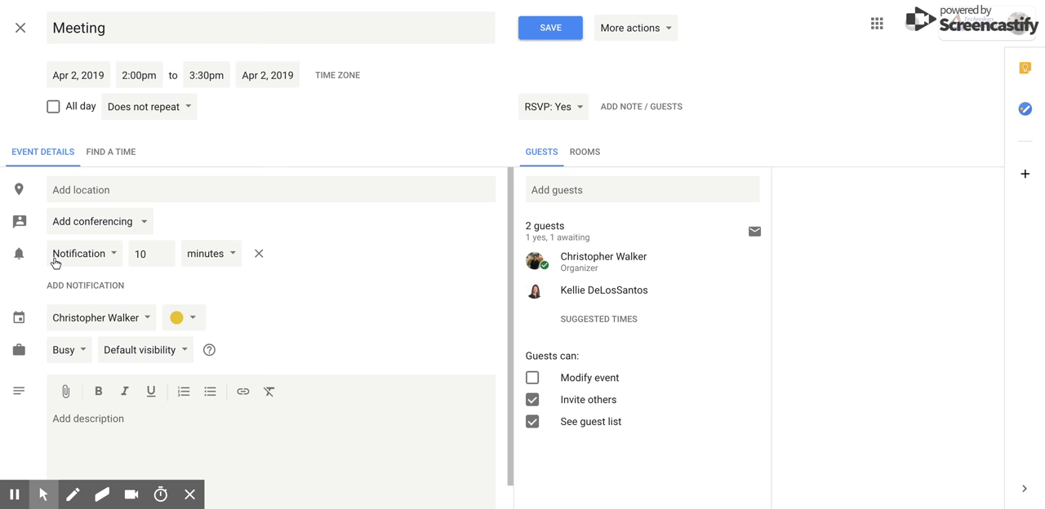
mouse_move(121, 259)
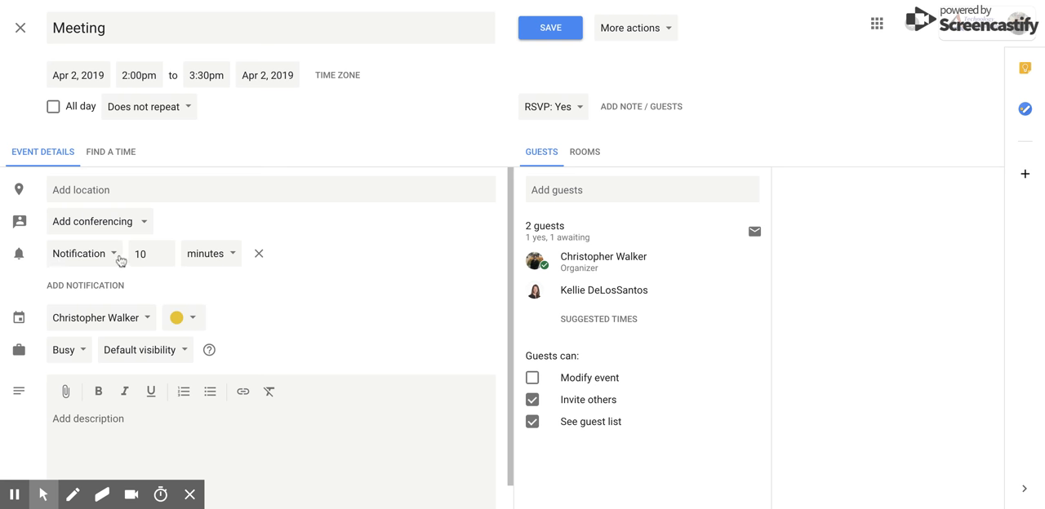
click(85, 253)
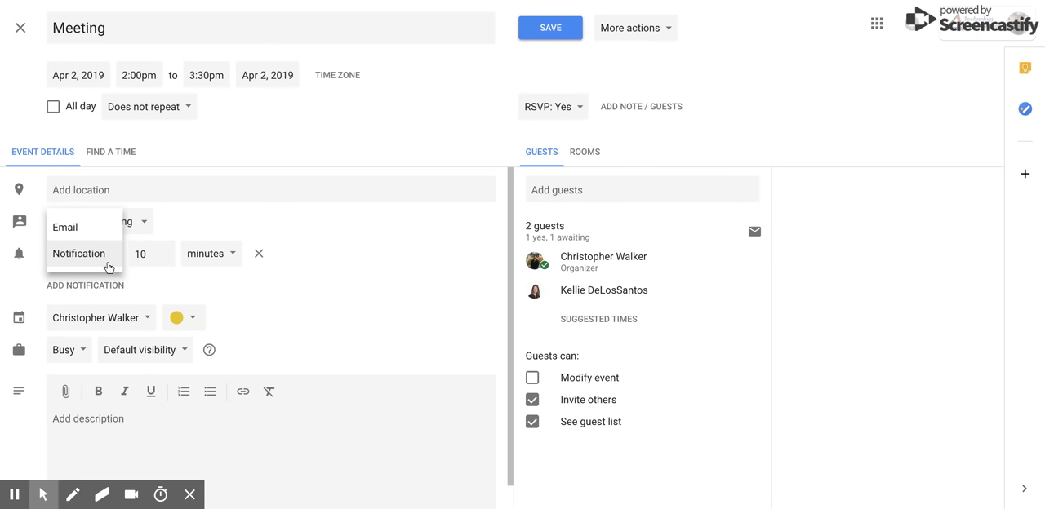
click(79, 253)
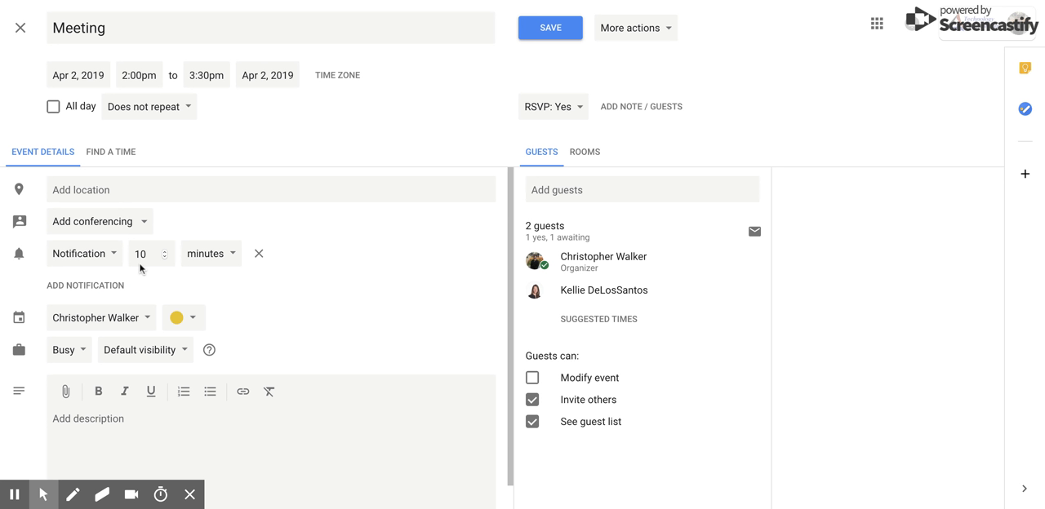
mouse_move(202, 268)
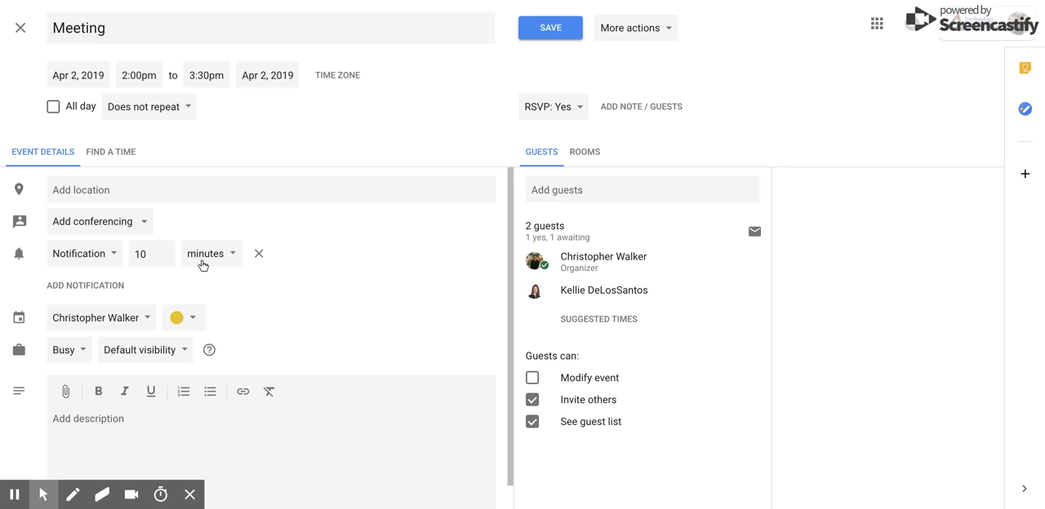
- Change the notification from 10 minutes to 1 hour before
click(206, 253)
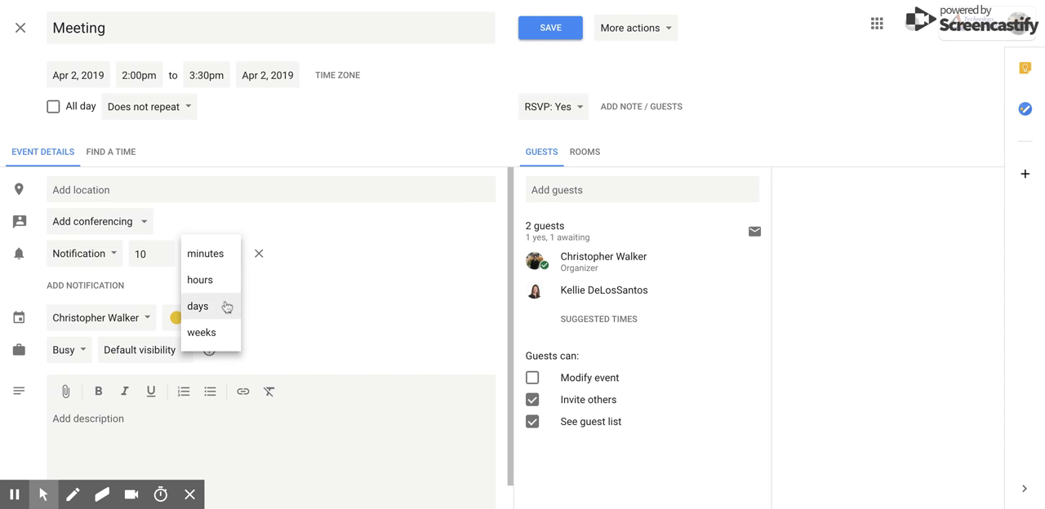
mouse_move(231, 281)
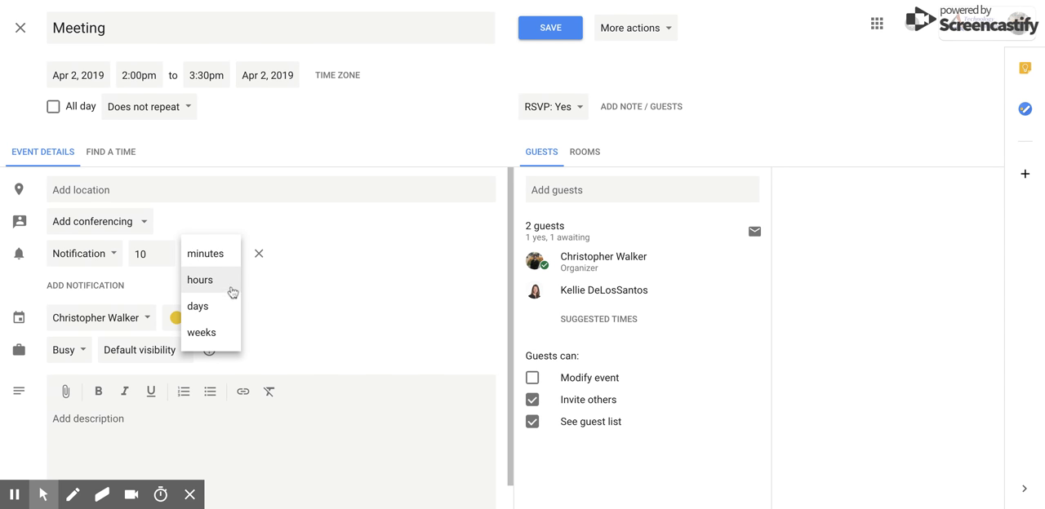
click(199, 281)
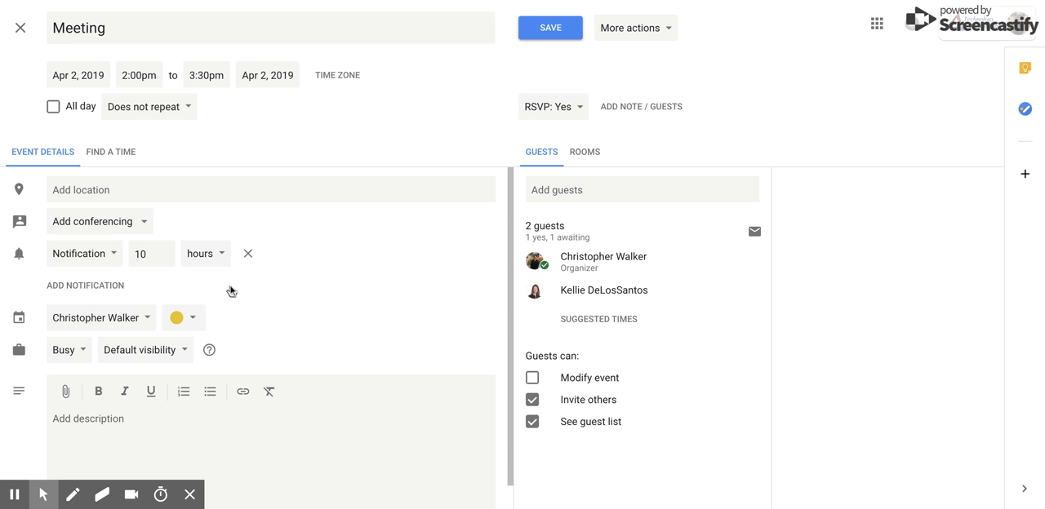
mouse_move(164, 255)
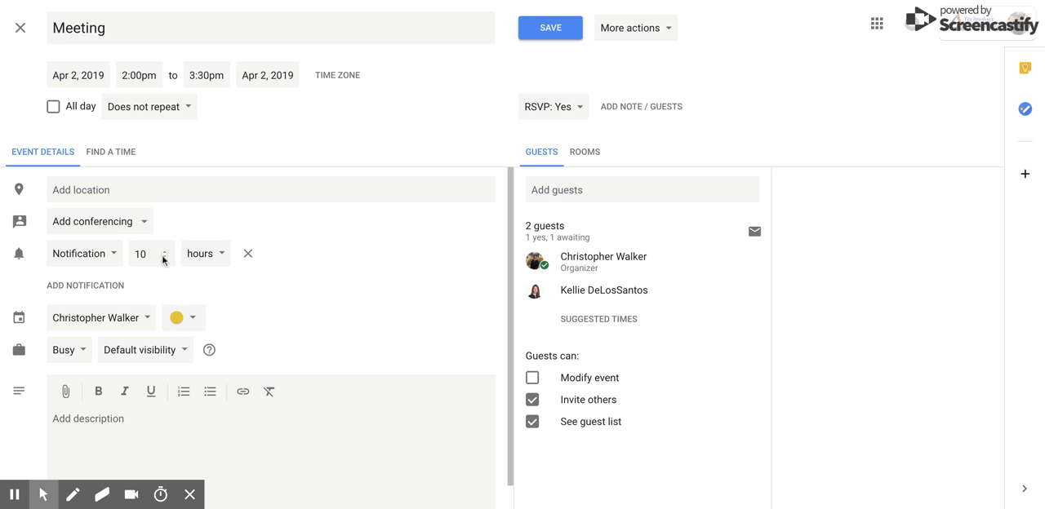
click(163, 258)
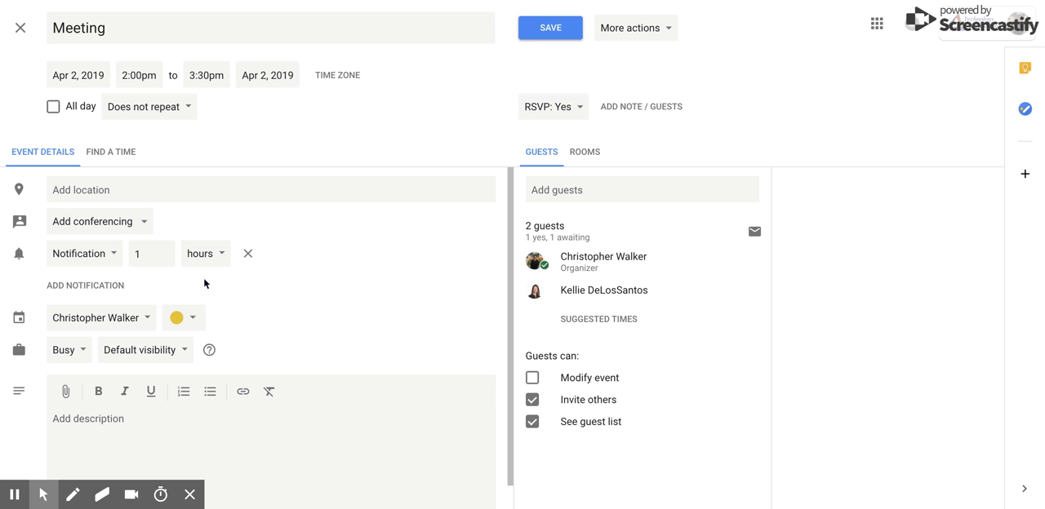
mouse_move(115, 297)
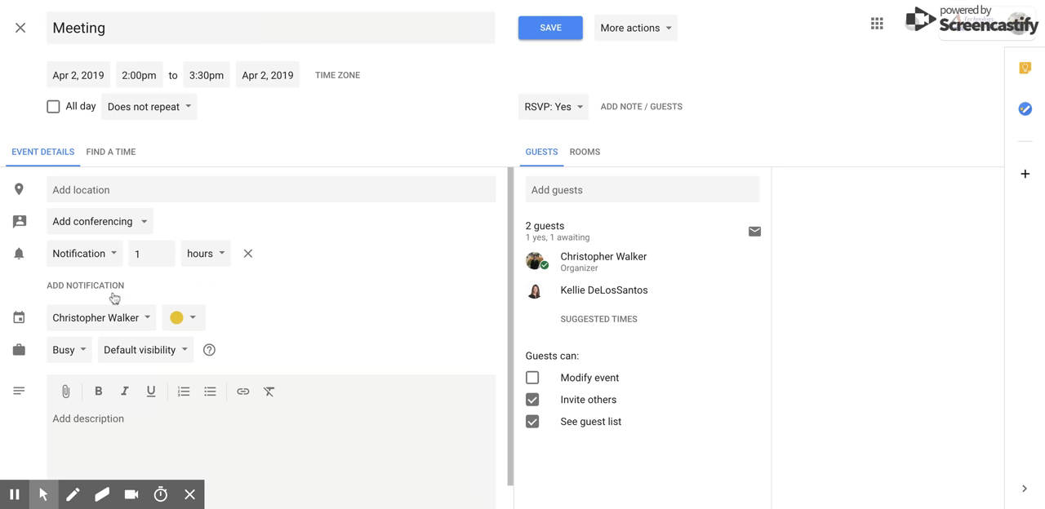
- Add a second notification set to 30 minutes before
click(85, 284)
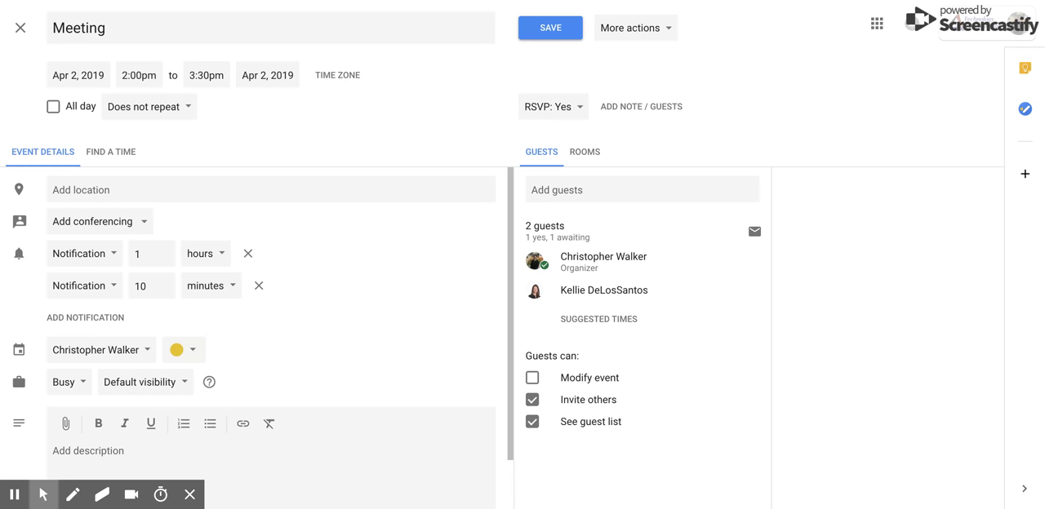
mouse_move(183, 296)
text(28)
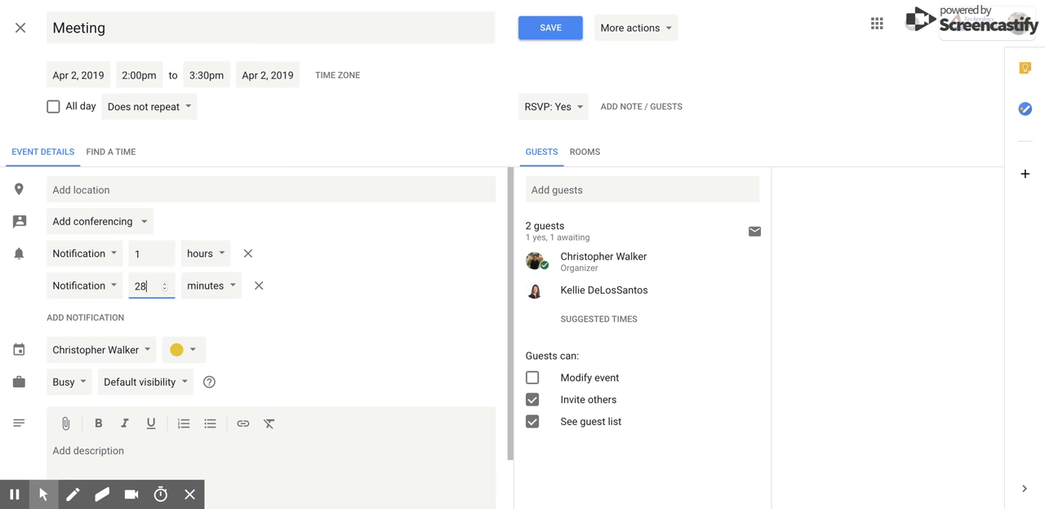
click(163, 281)
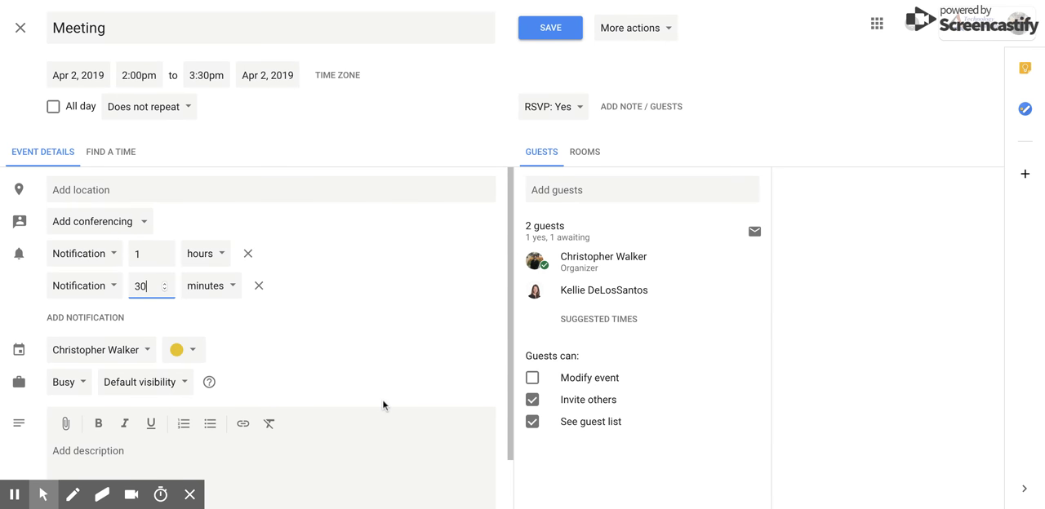
mouse_move(59, 324)
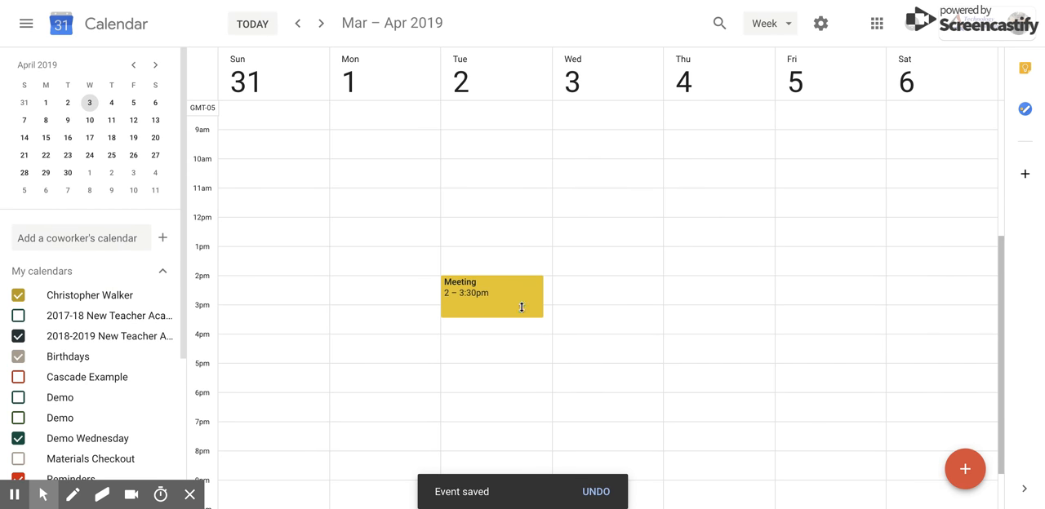
mouse_move(522, 310)
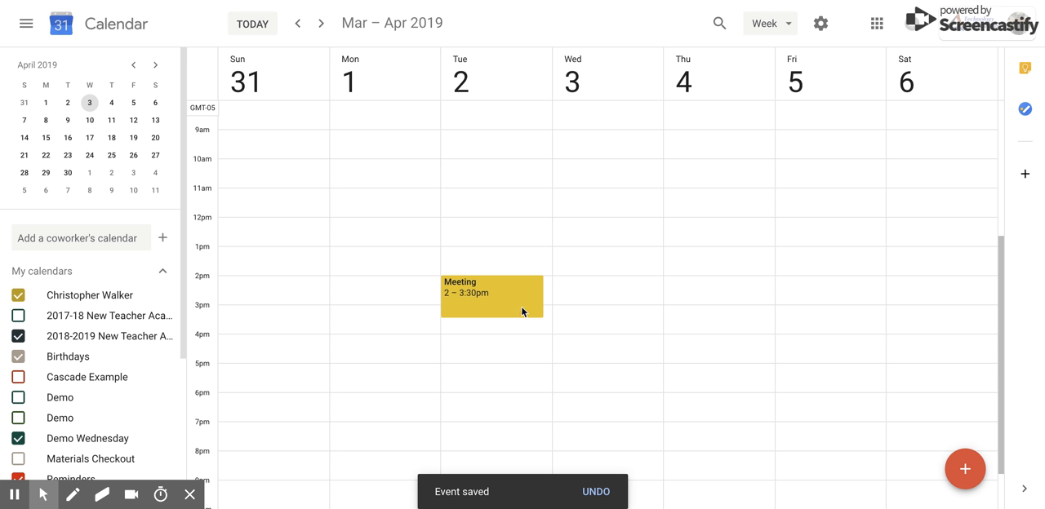
mouse_move(751, 69)
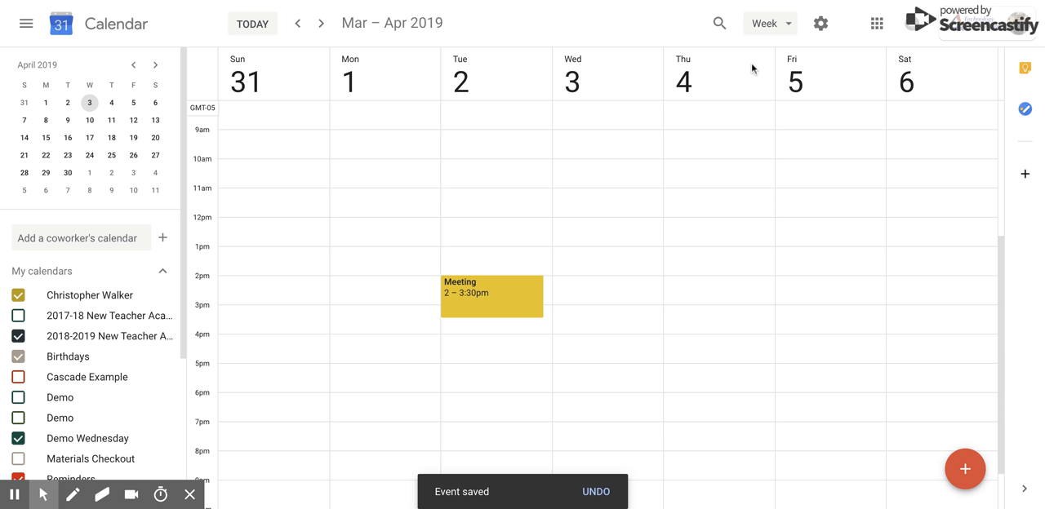